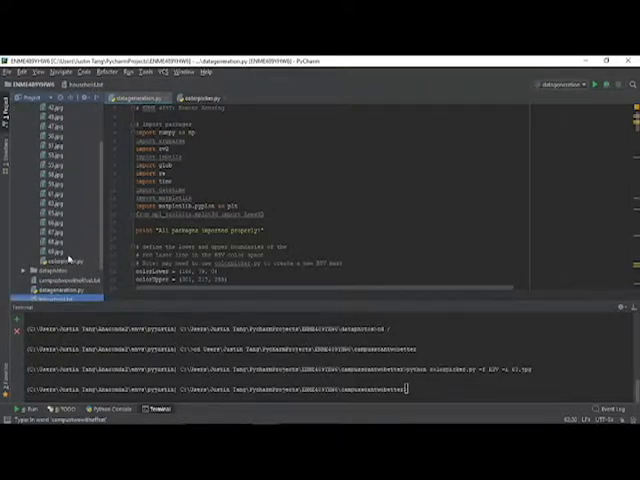
Open the threedcloud script in MATLAB and scroll through its scan-reading and plotting code.
left_click(195, 99)
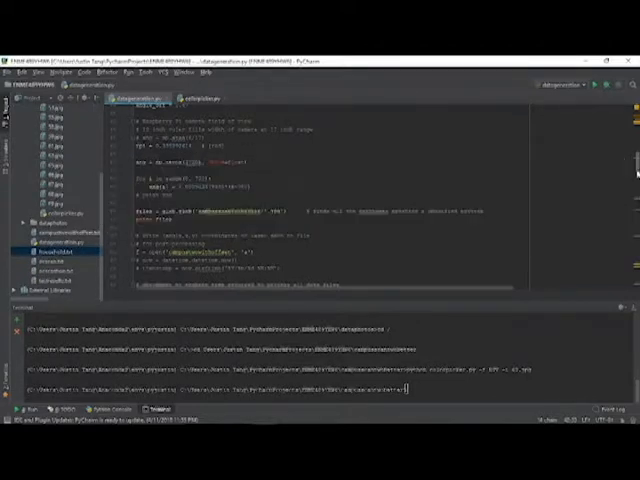
scroll("down", 3)
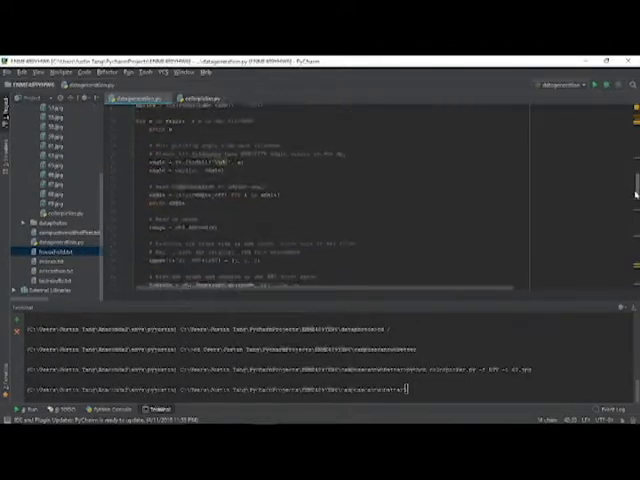
scroll("down", 3)
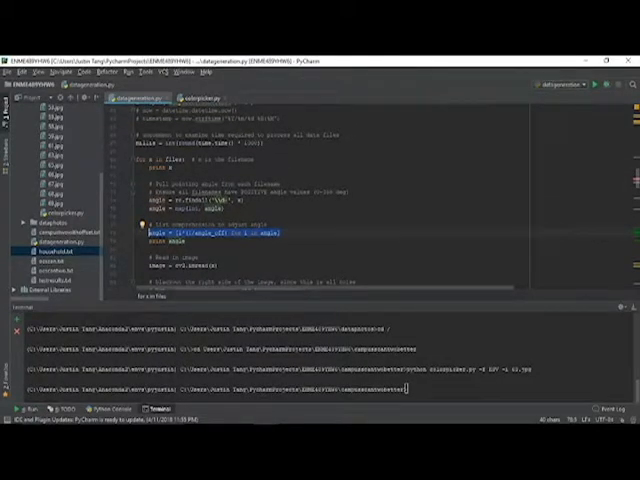
scroll("down", 3)
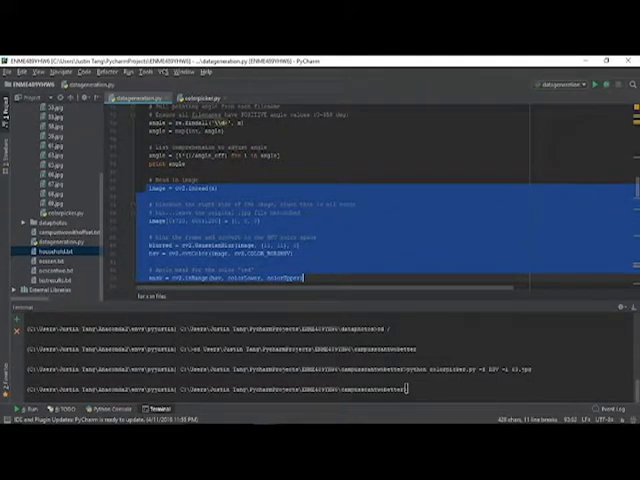
scroll("down", 3)
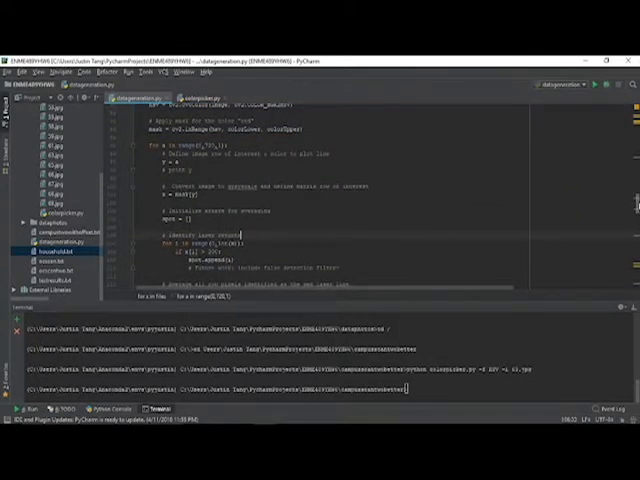
scroll("down", 3)
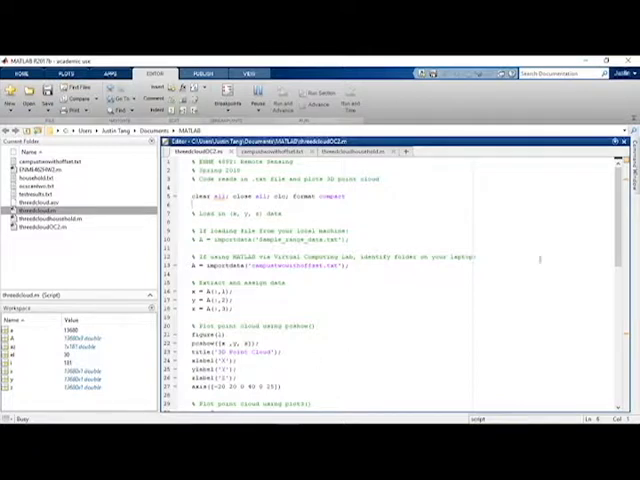
scroll("down", 3)
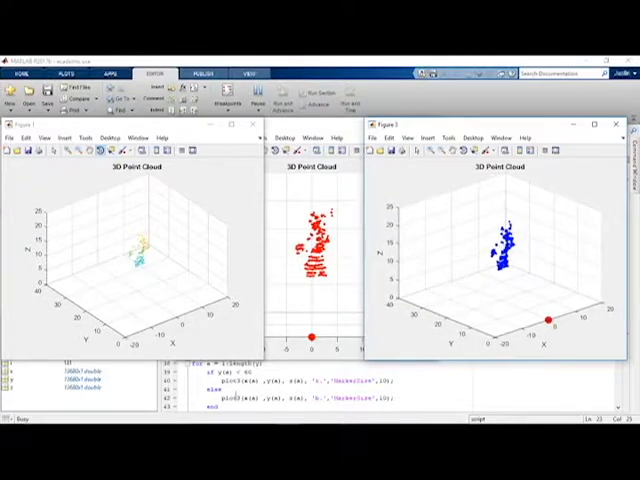
Rotate the blue point cloud in Figure 3 to view the statue from another angle.
left_click_drag(505, 250, 495, 270)
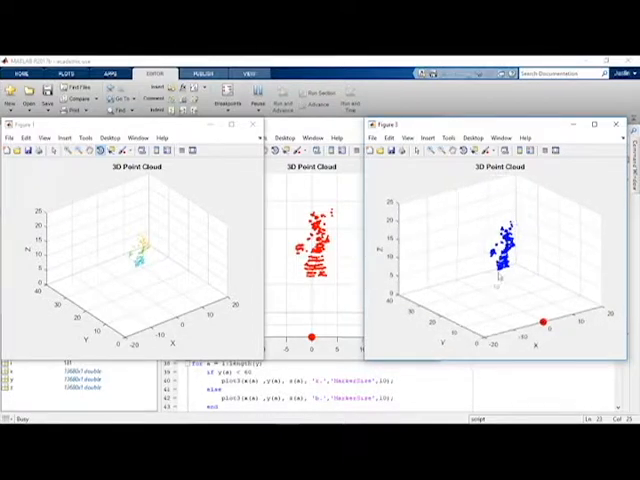